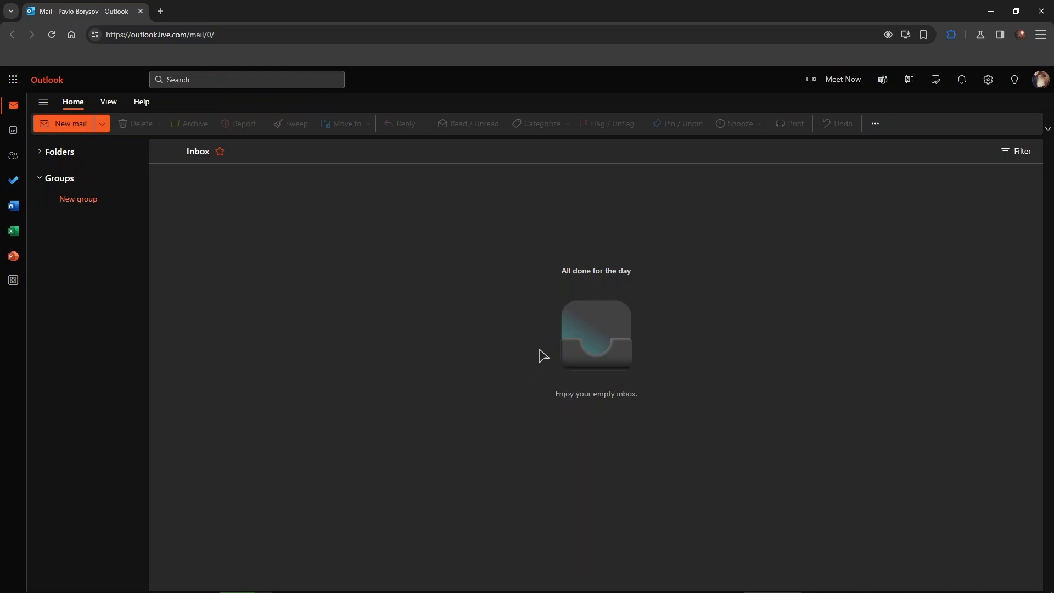
mouse_move(525, 316)
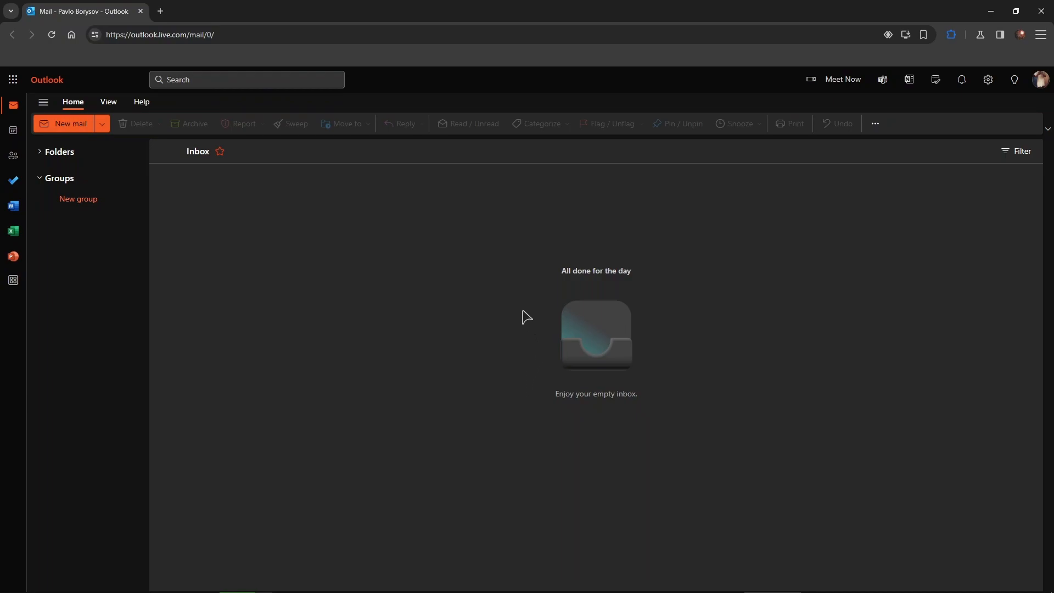
mouse_move(76, 95)
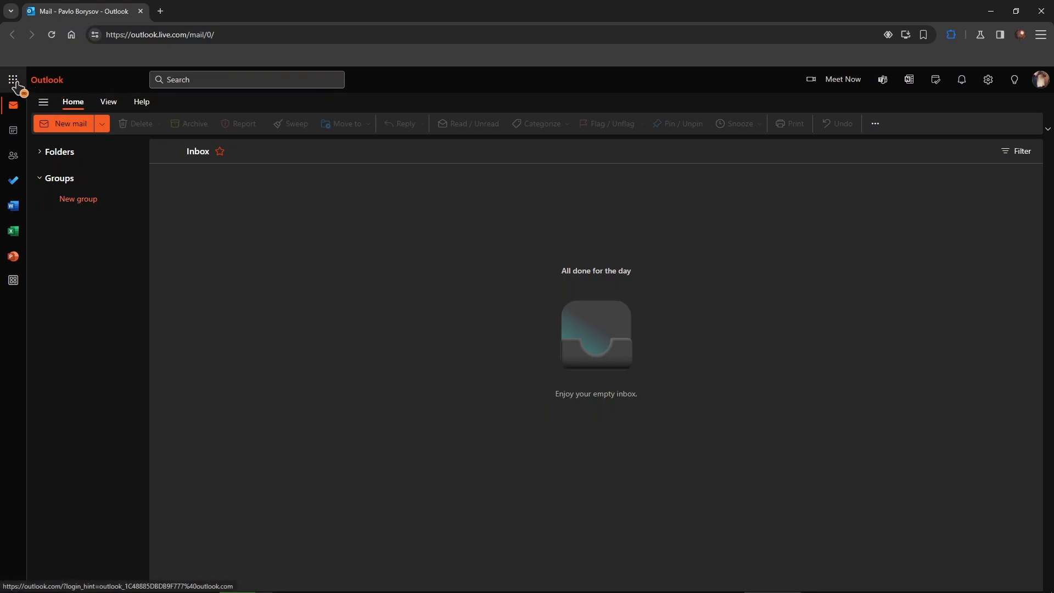
mouse_move(261, 199)
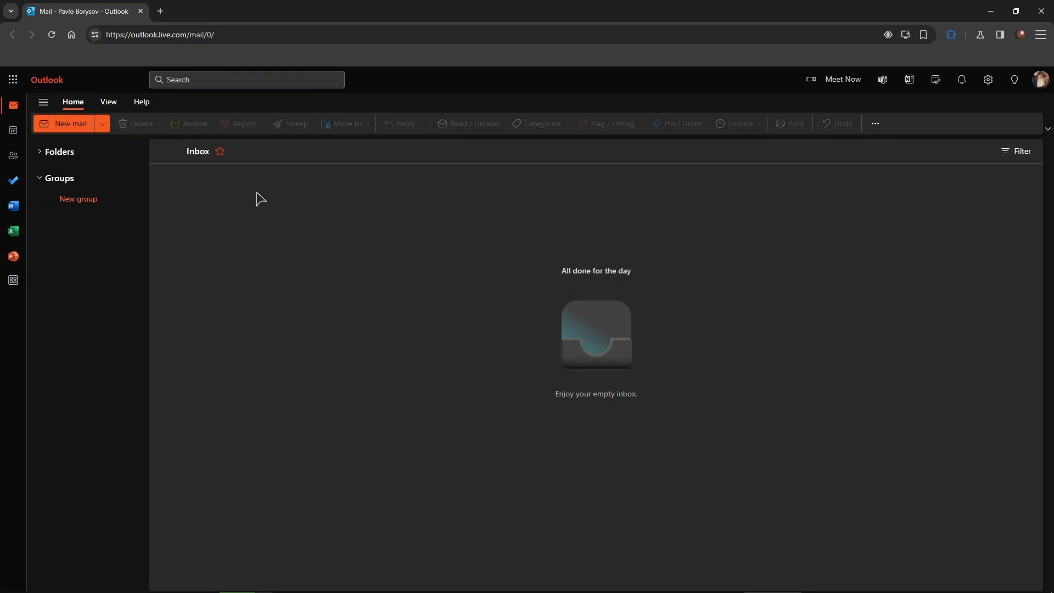
mouse_move(277, 193)
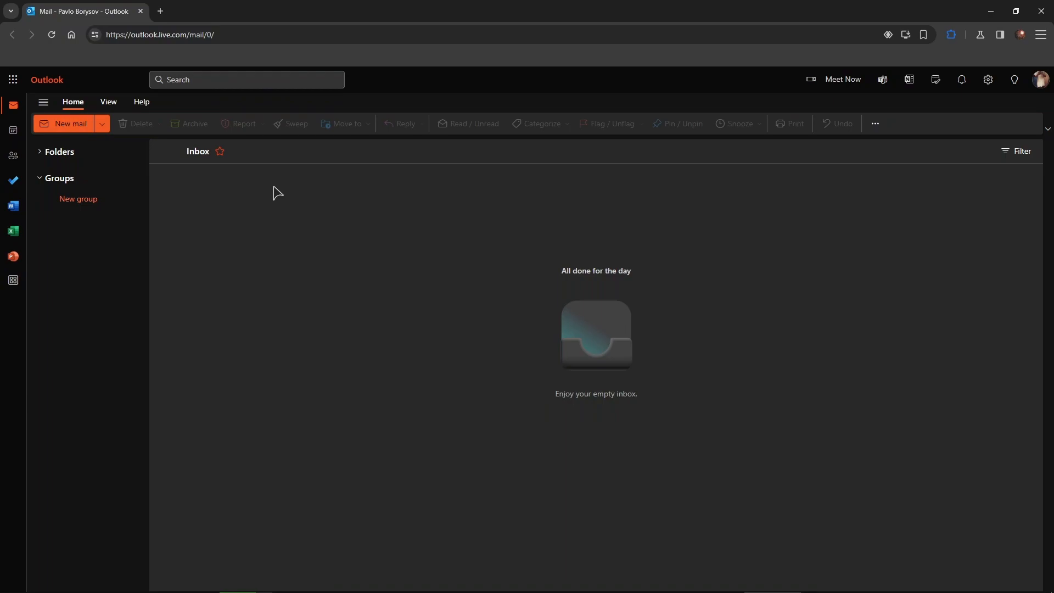
mouse_move(13, 231)
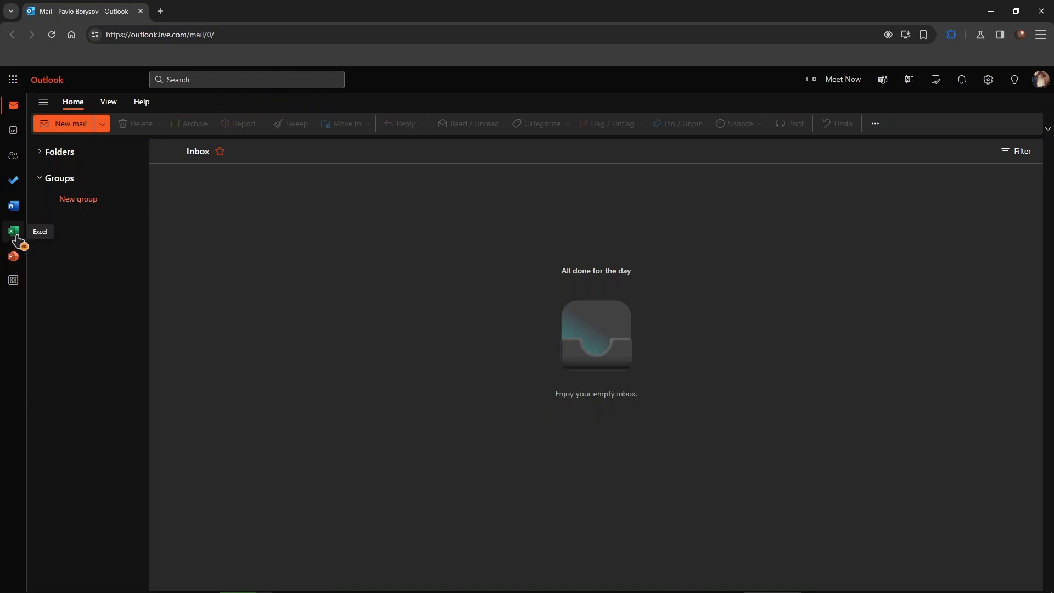
mouse_move(13, 205)
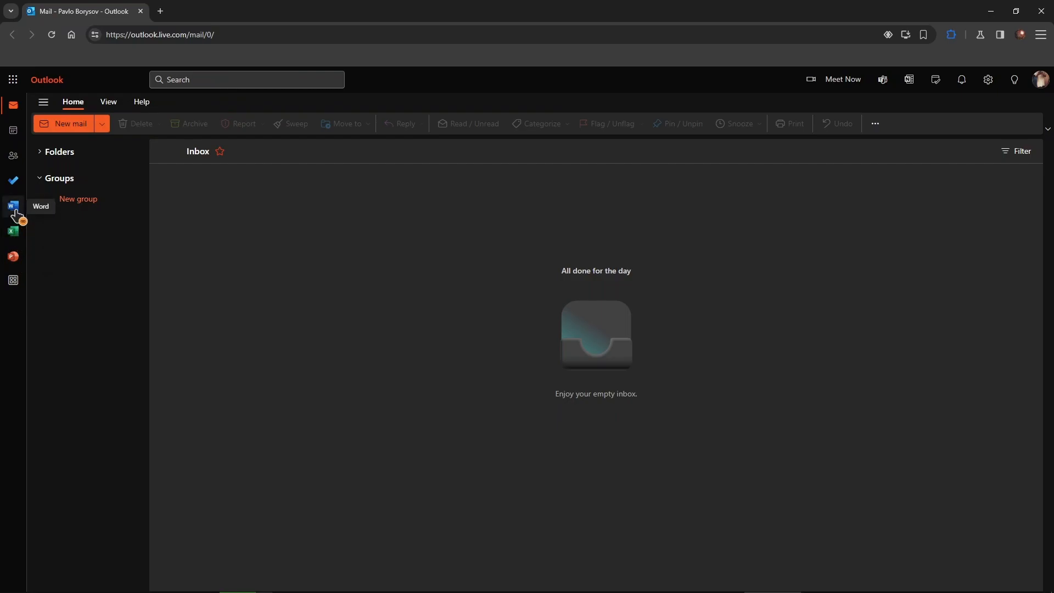
mouse_move(29, 215)
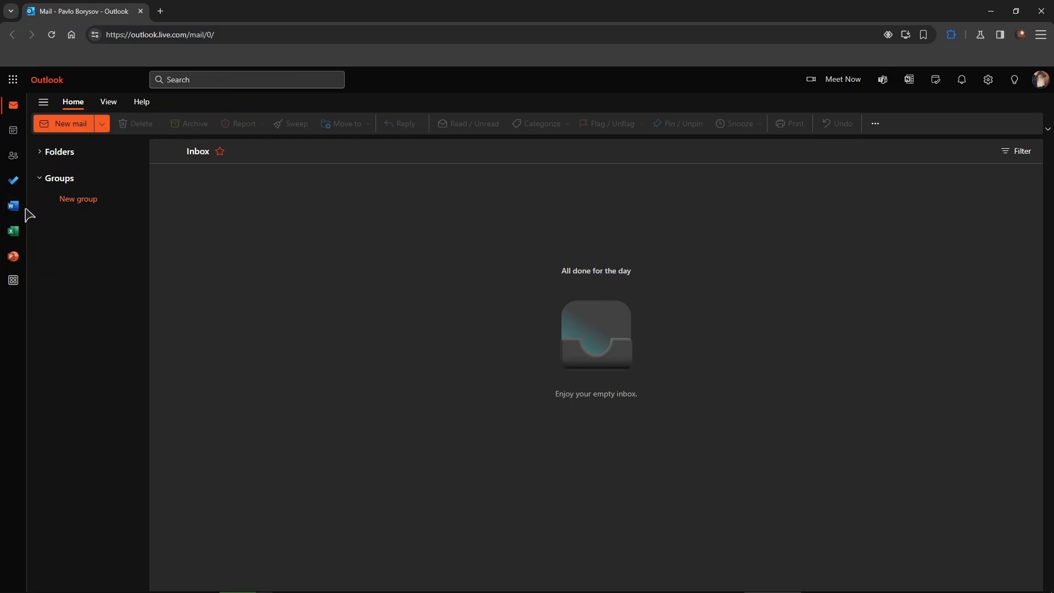
mouse_move(481, 274)
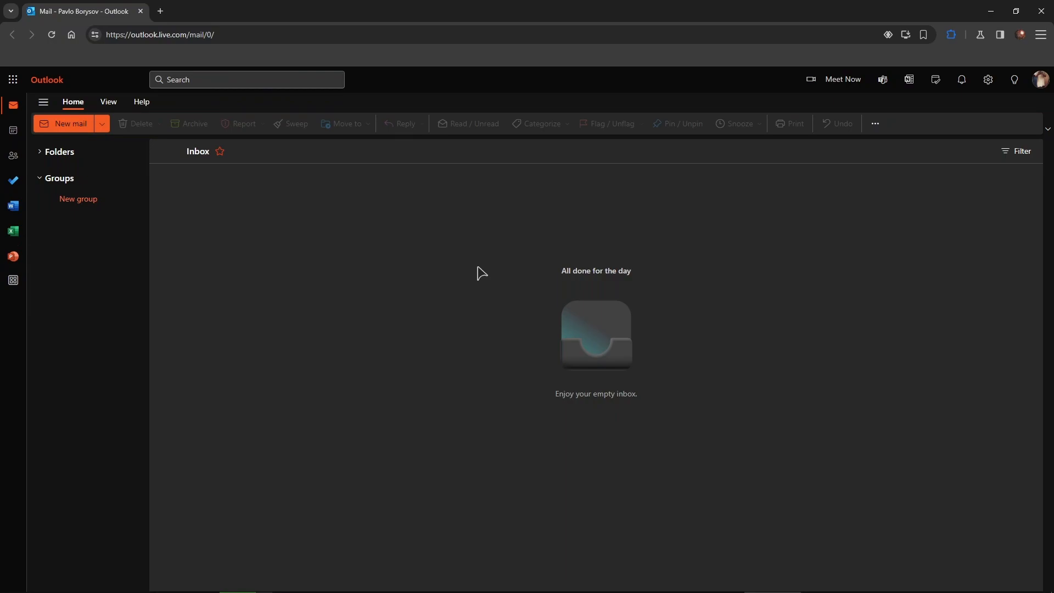
mouse_move(537, 277)
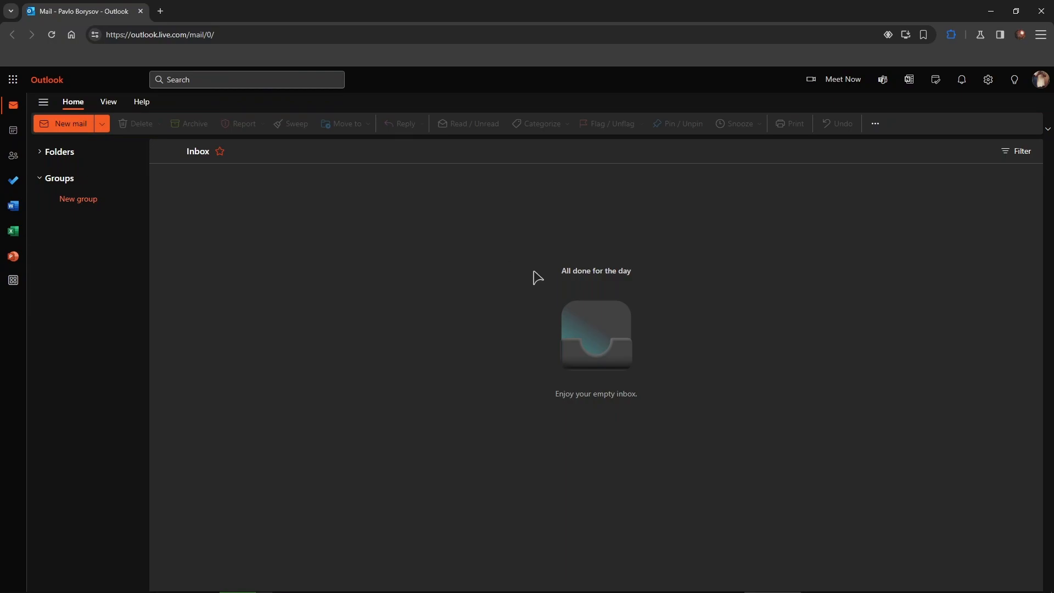
mouse_move(536, 292)
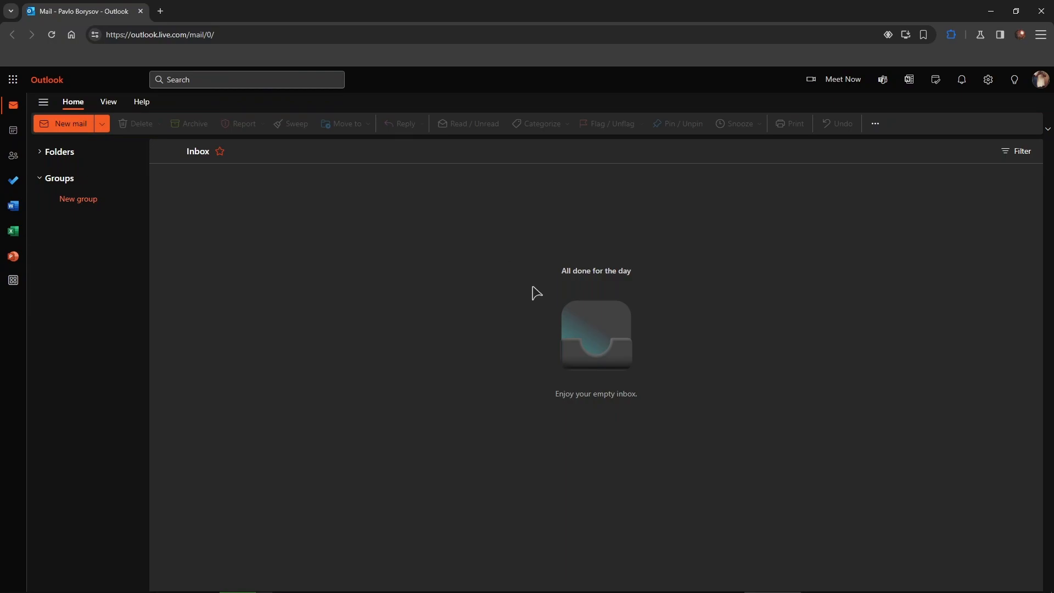
mouse_move(544, 285)
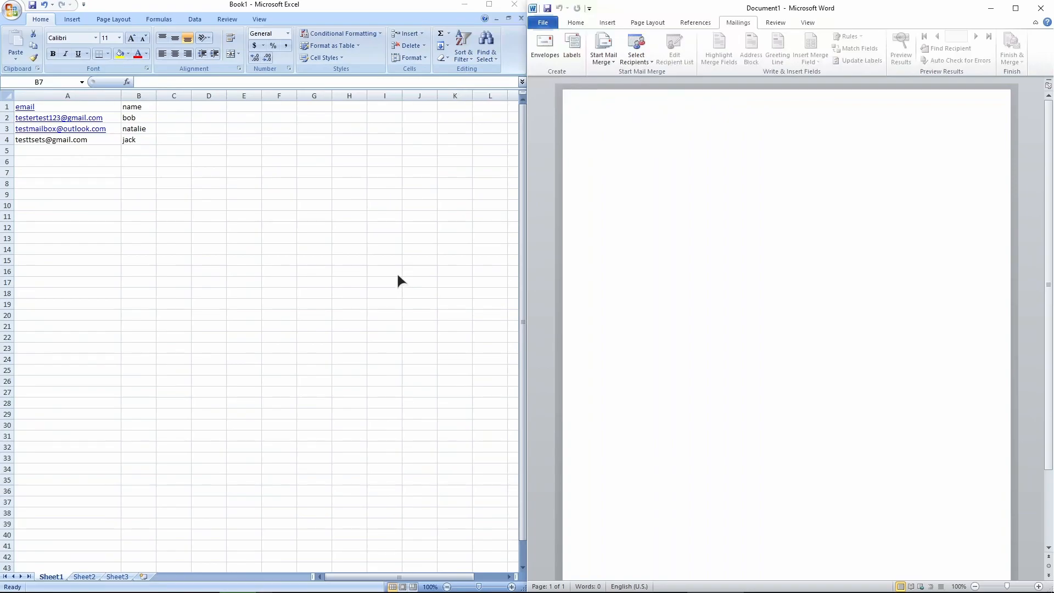
mouse_move(410, 213)
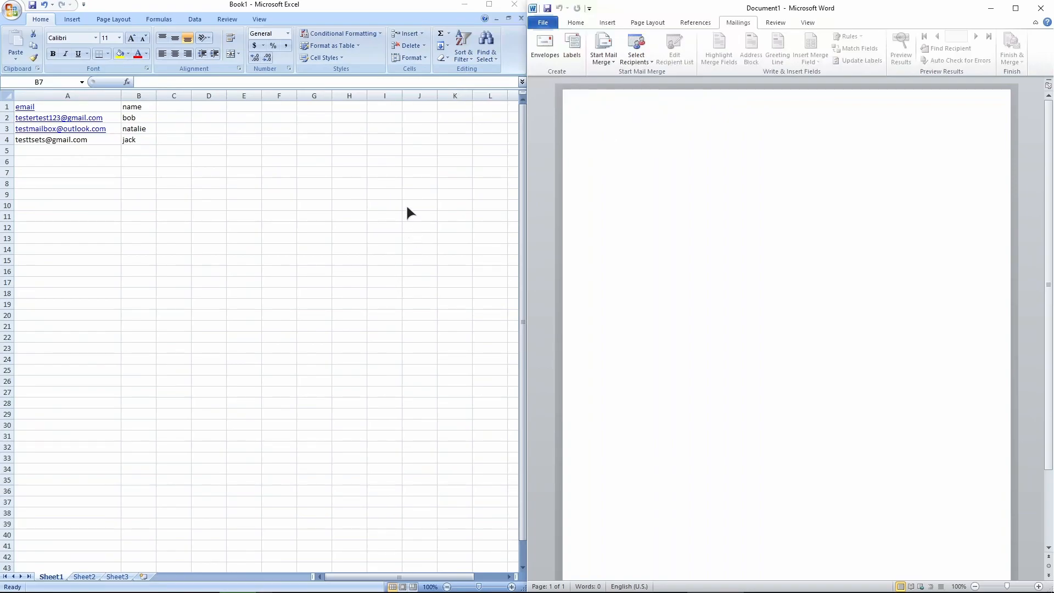
- Start the mail merge as E-mail Messages from the Mailings tab
click(139, 161)
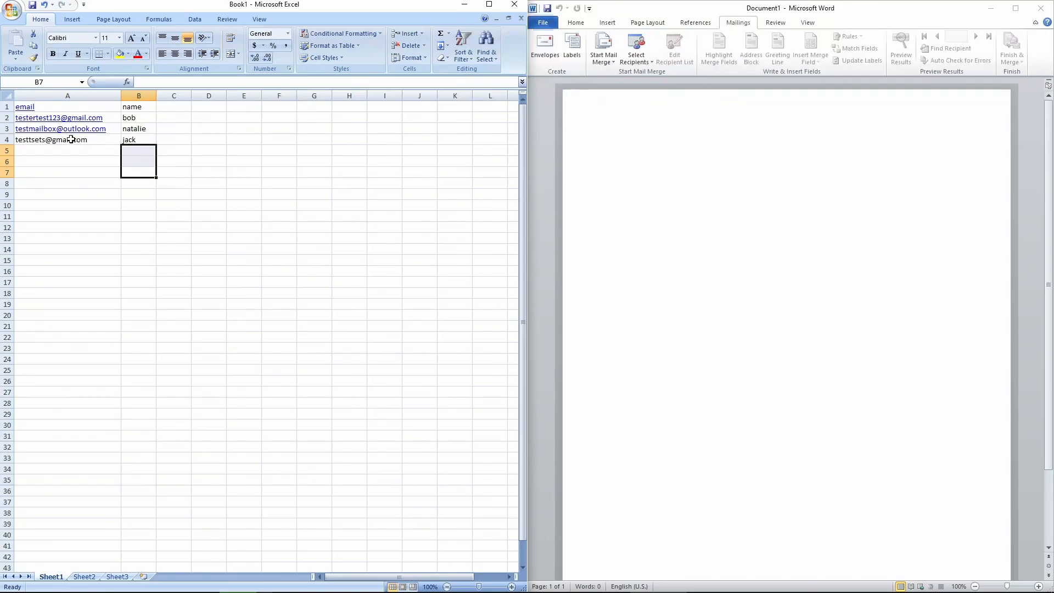
mouse_move(64, 126)
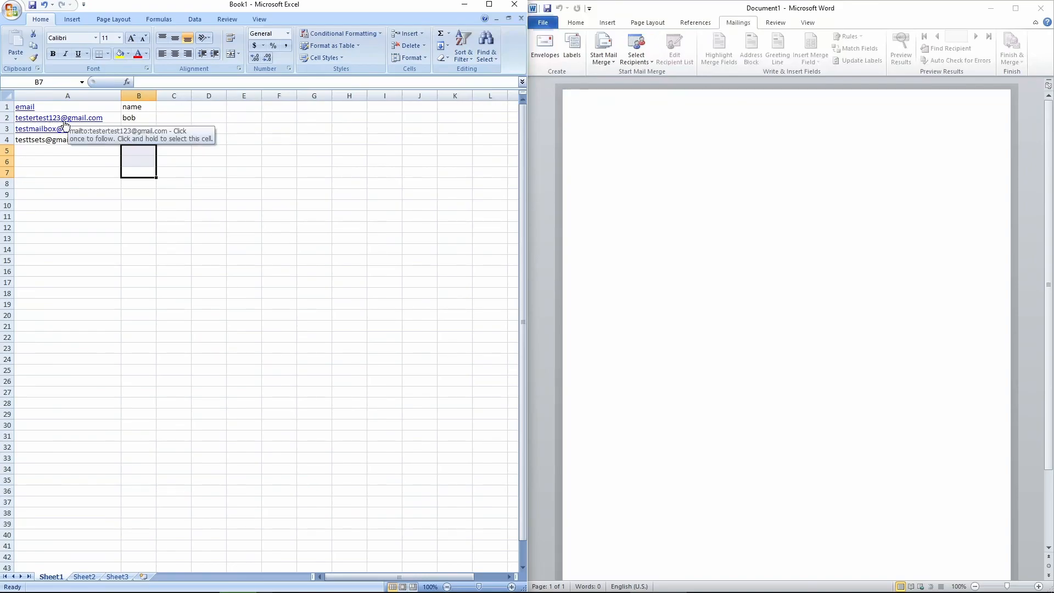
mouse_move(70, 121)
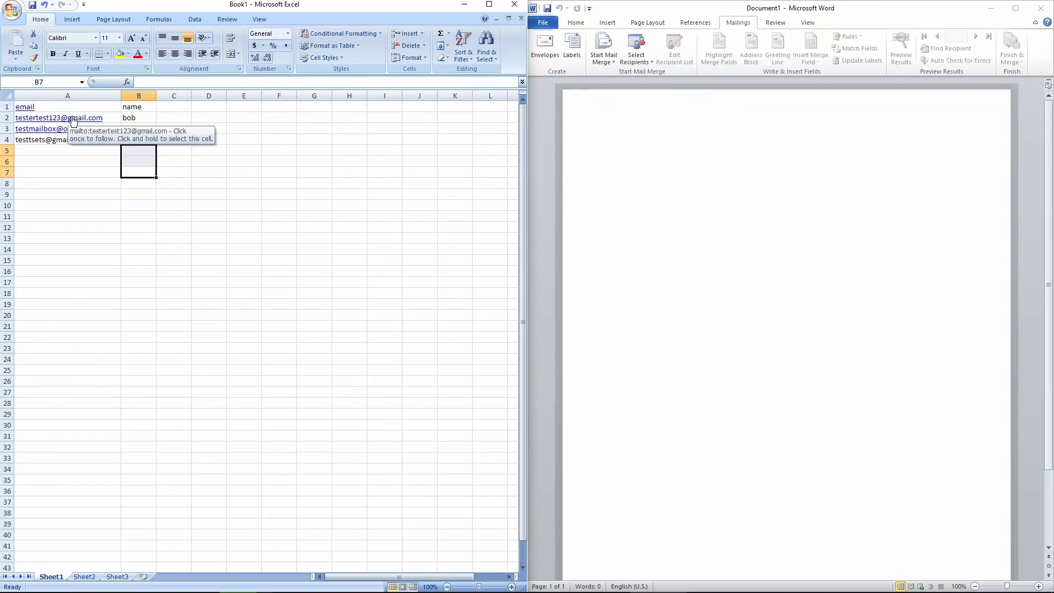
mouse_move(48, 148)
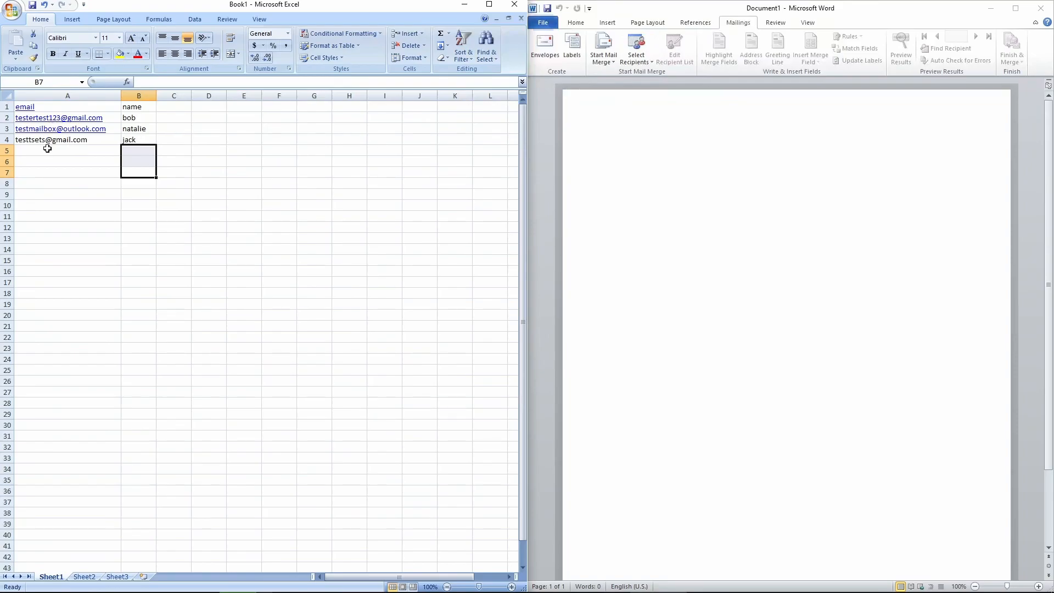
mouse_move(49, 117)
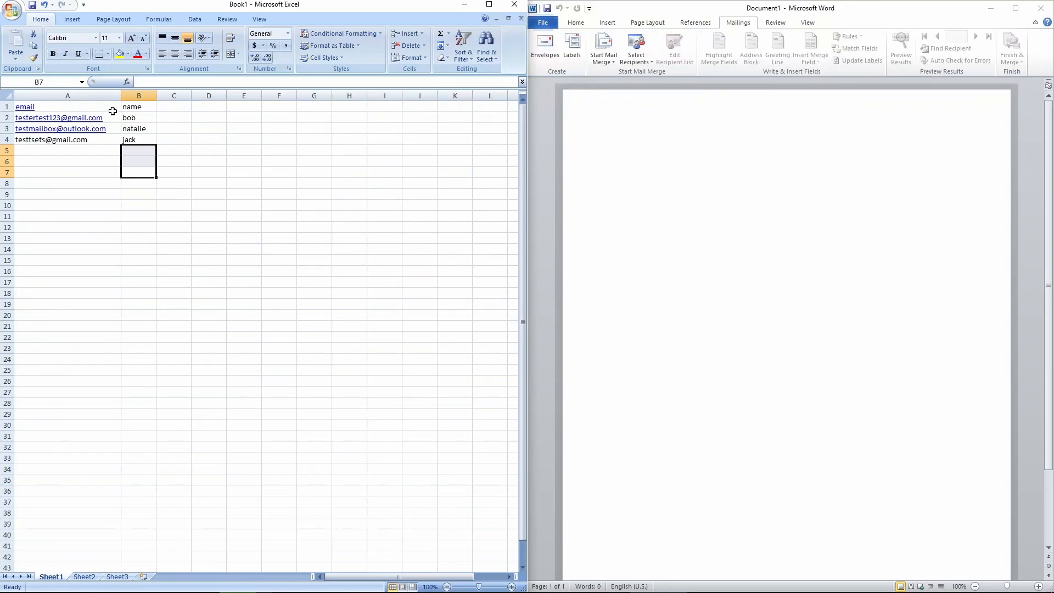
click(139, 107)
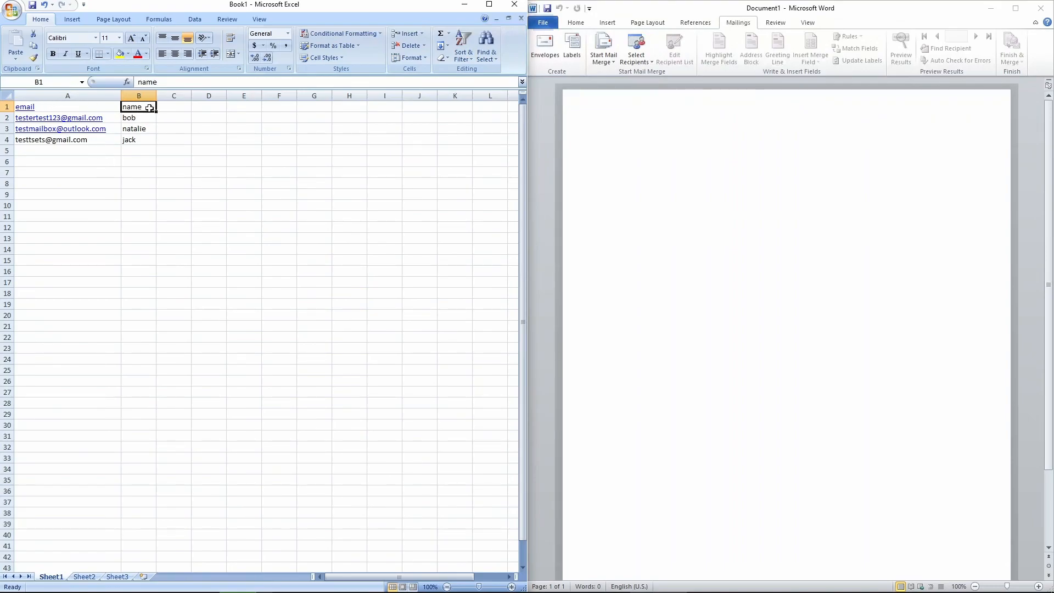
mouse_move(59, 117)
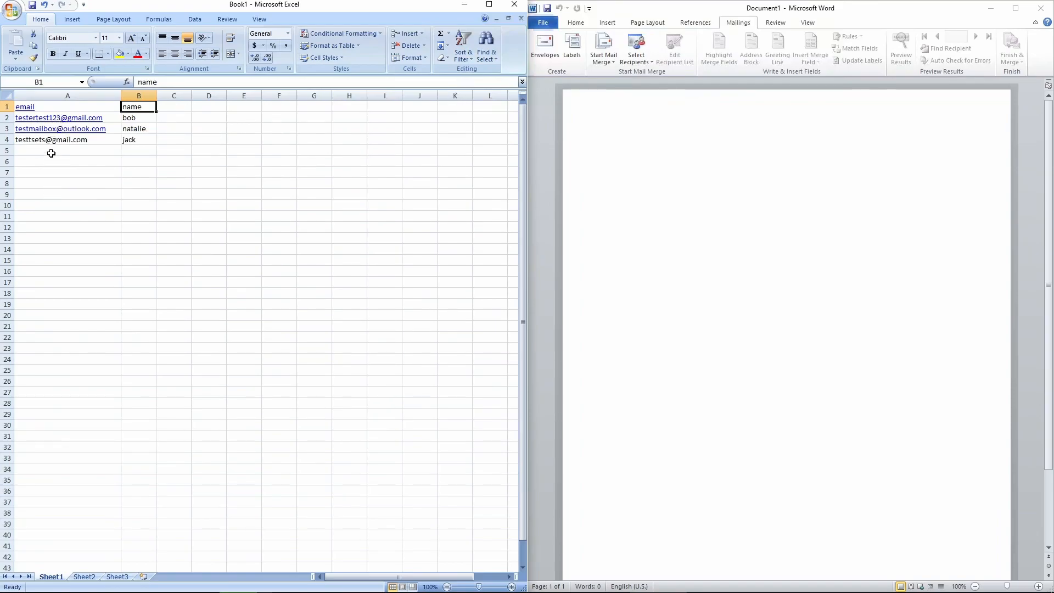
mouse_move(80, 148)
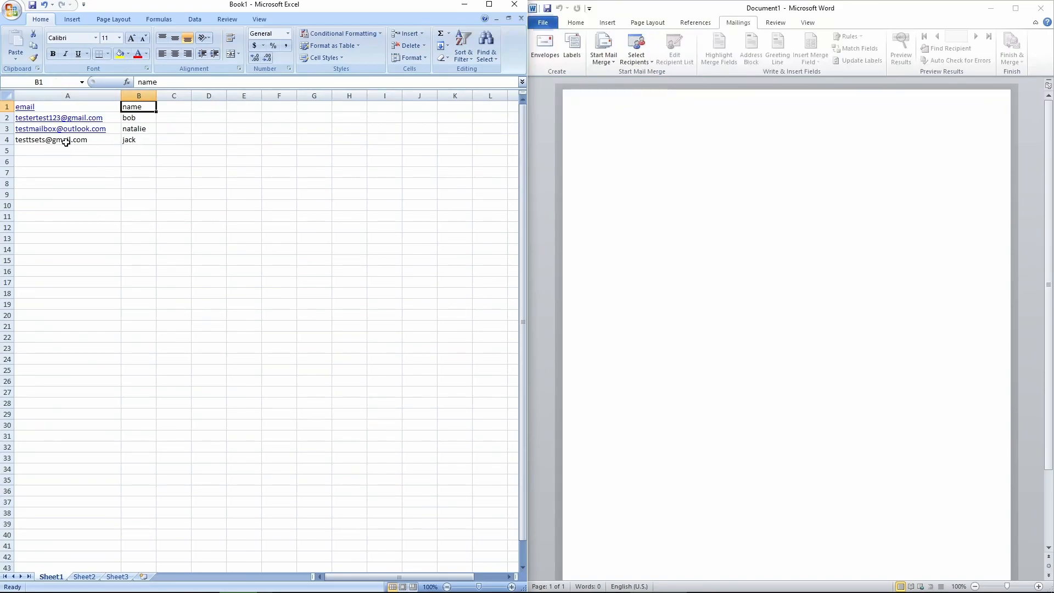
mouse_move(84, 148)
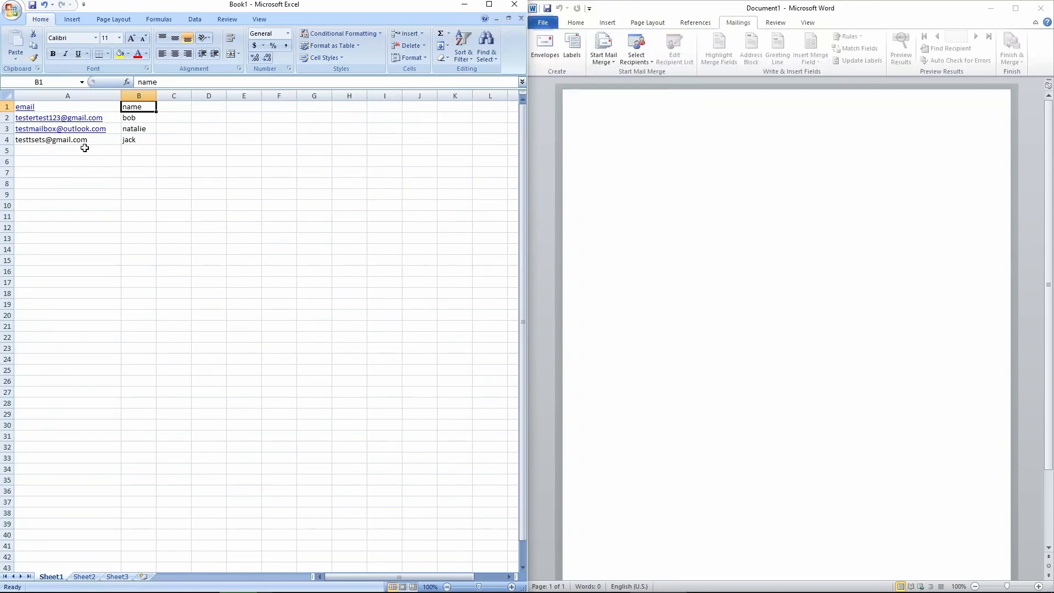
mouse_move(155, 157)
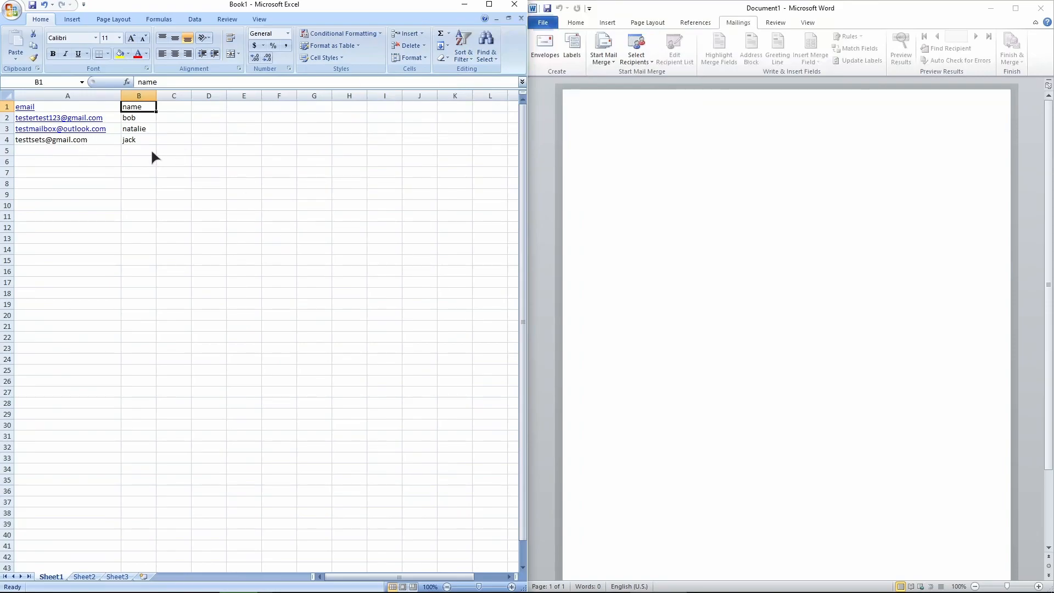
mouse_move(139, 151)
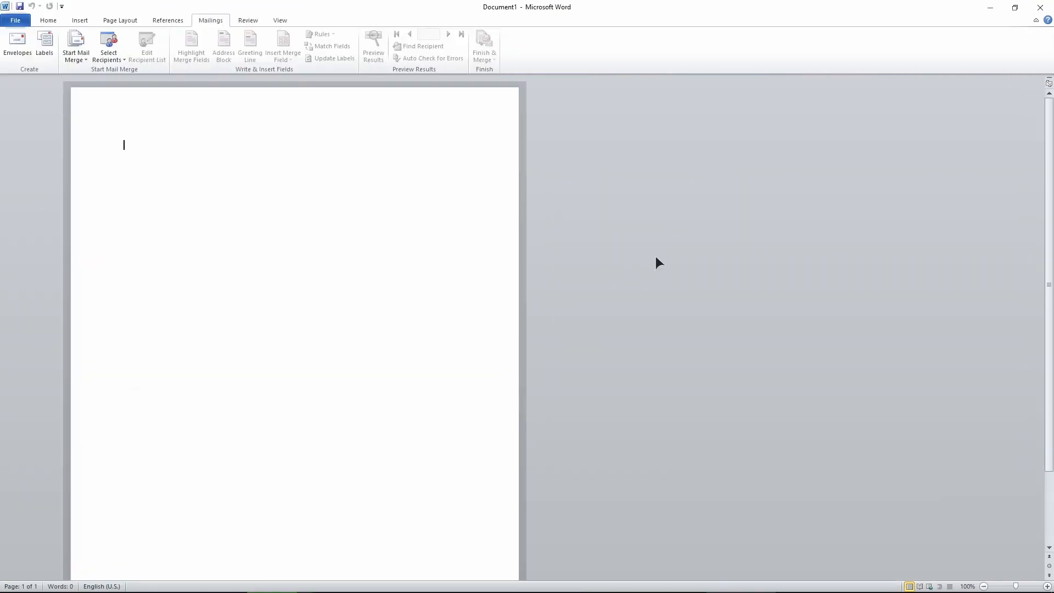
mouse_move(566, 249)
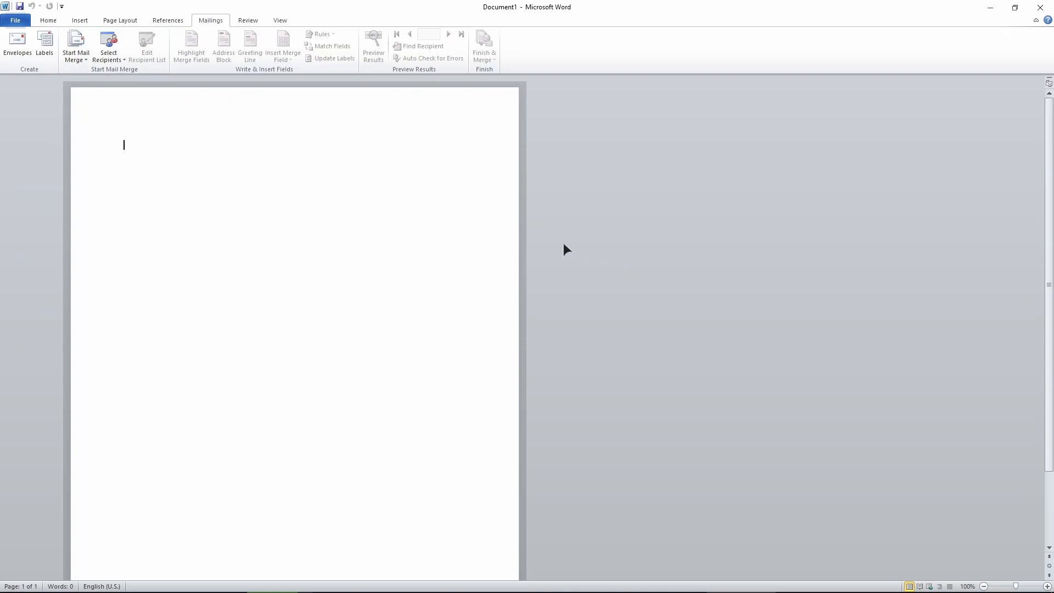
mouse_move(345, 241)
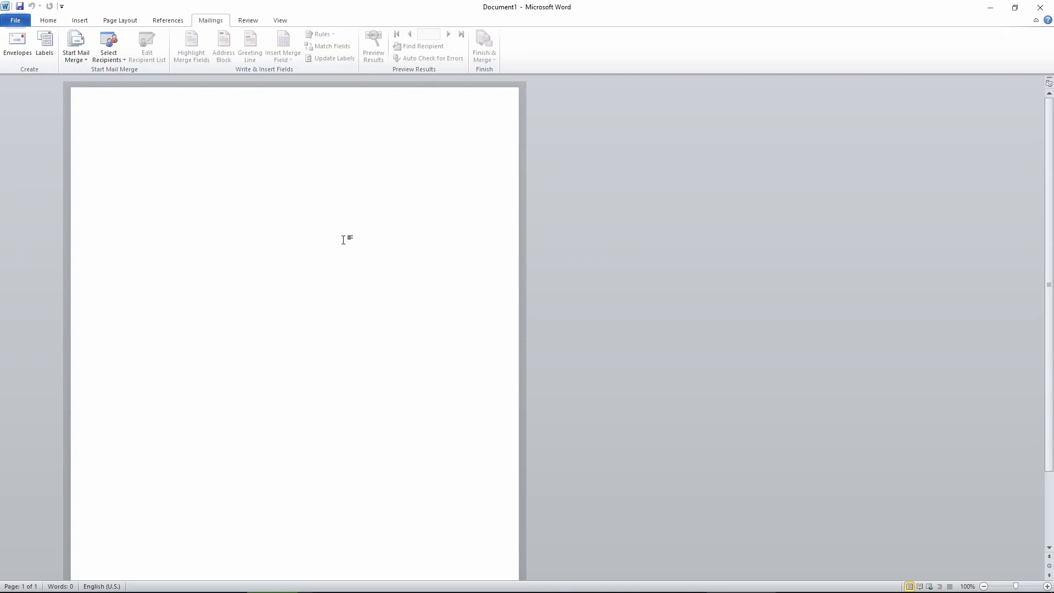
mouse_move(164, 55)
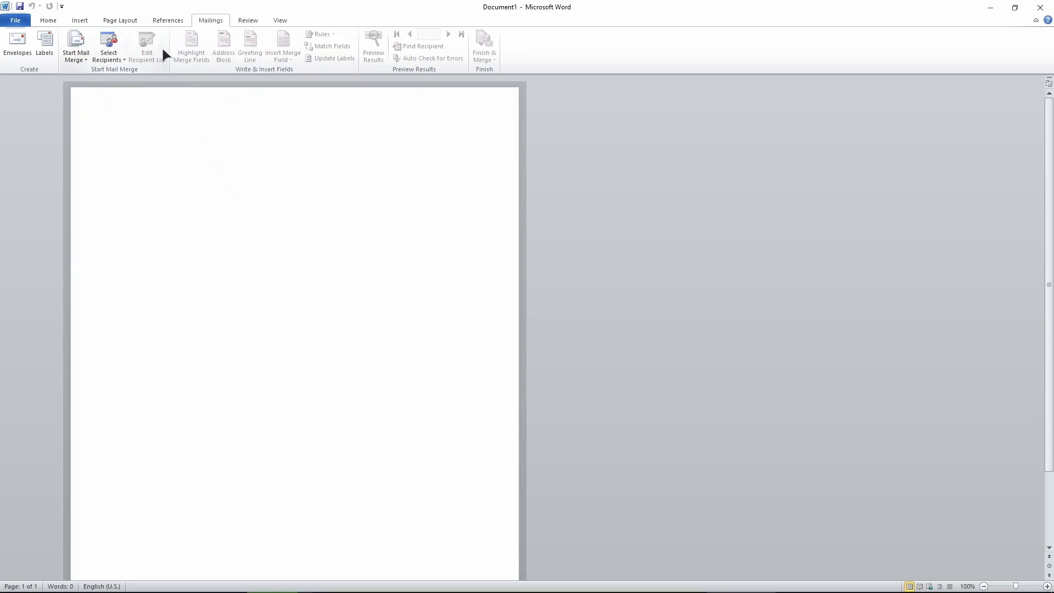
mouse_move(96, 122)
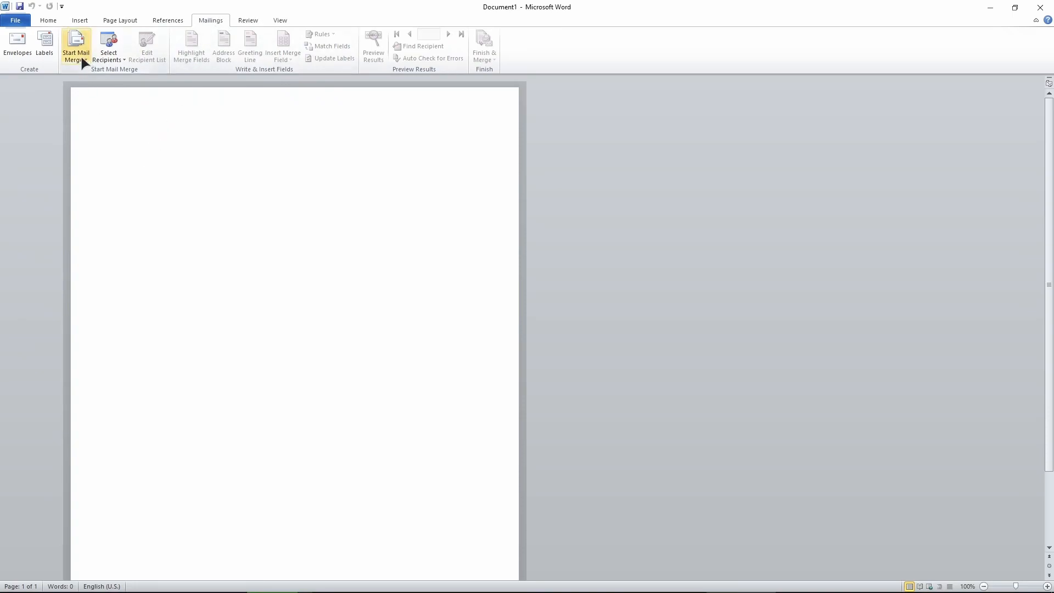
click(76, 46)
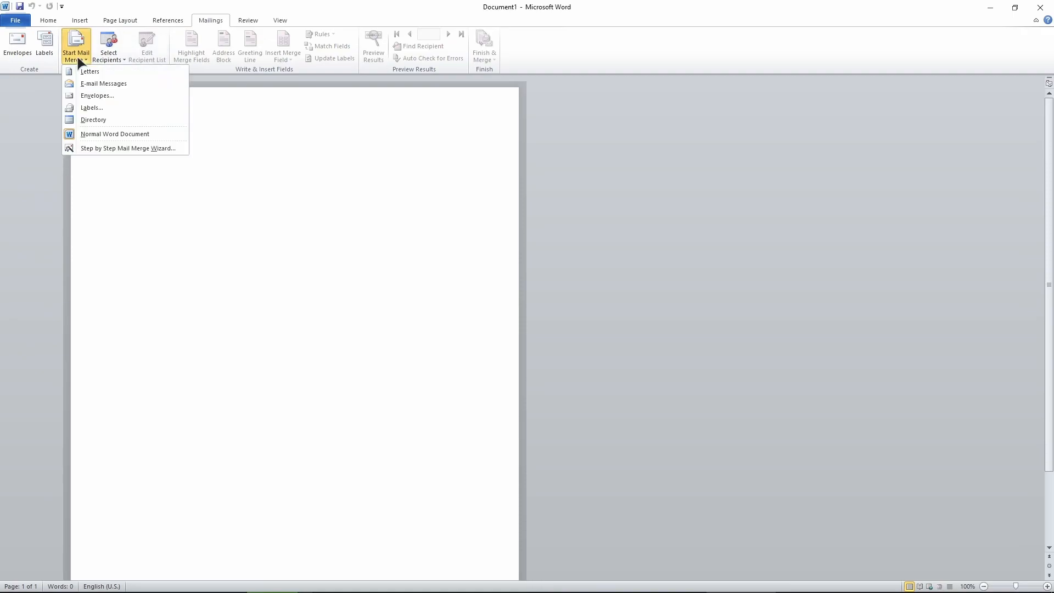
mouse_move(103, 83)
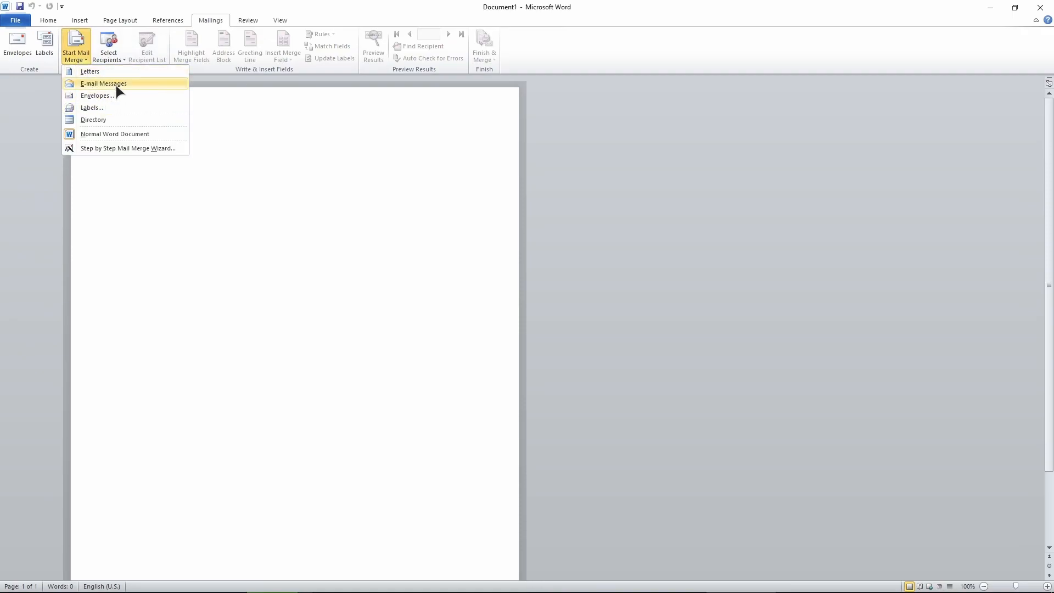
click(103, 83)
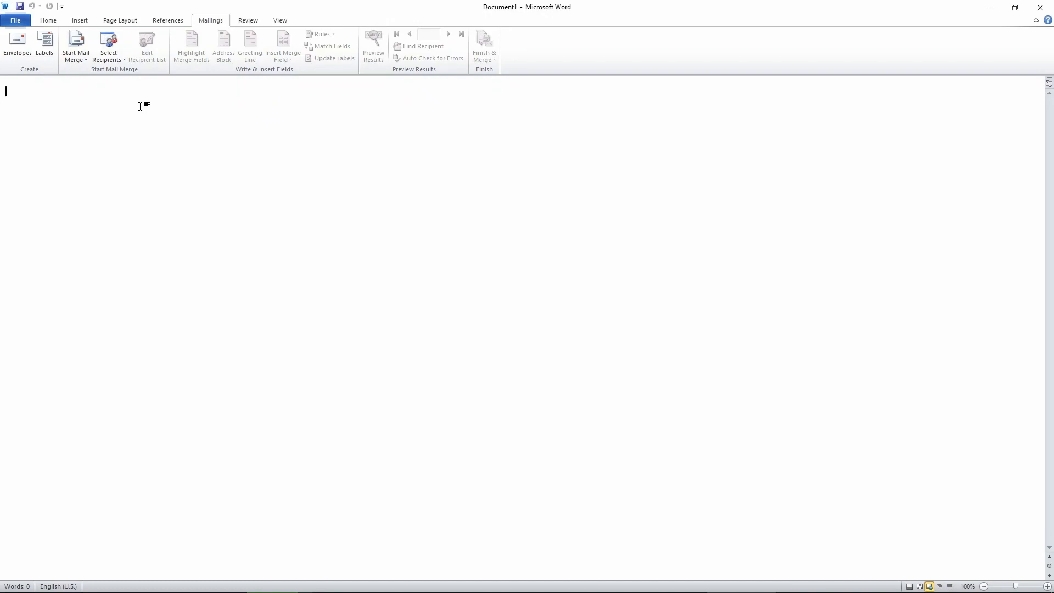
- Enter 'Hello. When is the next job appointment?' and begin choosing the recipient source
text(Hello. When is the next job appointment?)
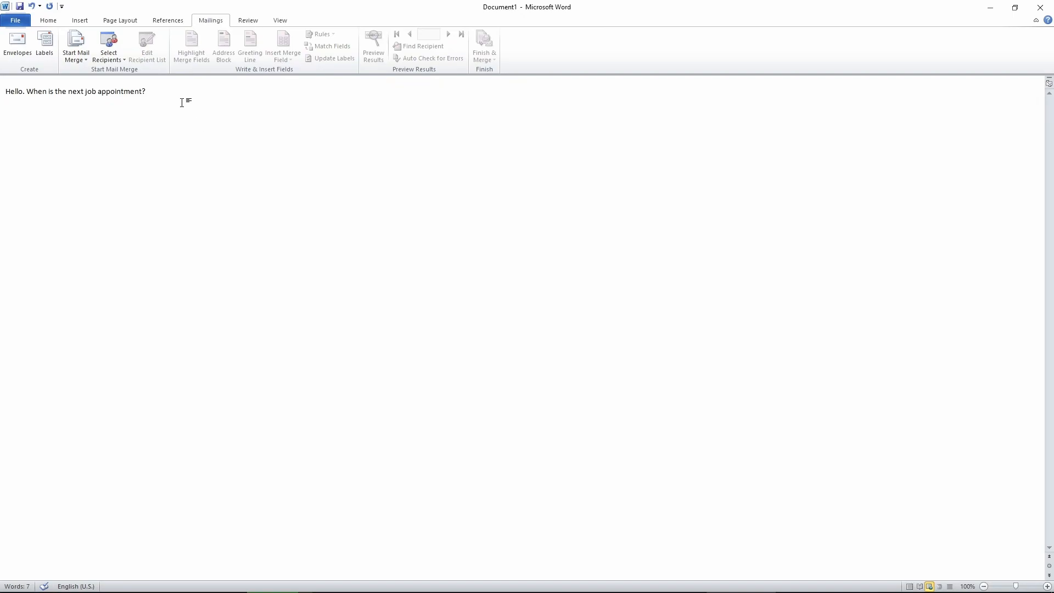
mouse_move(107, 47)
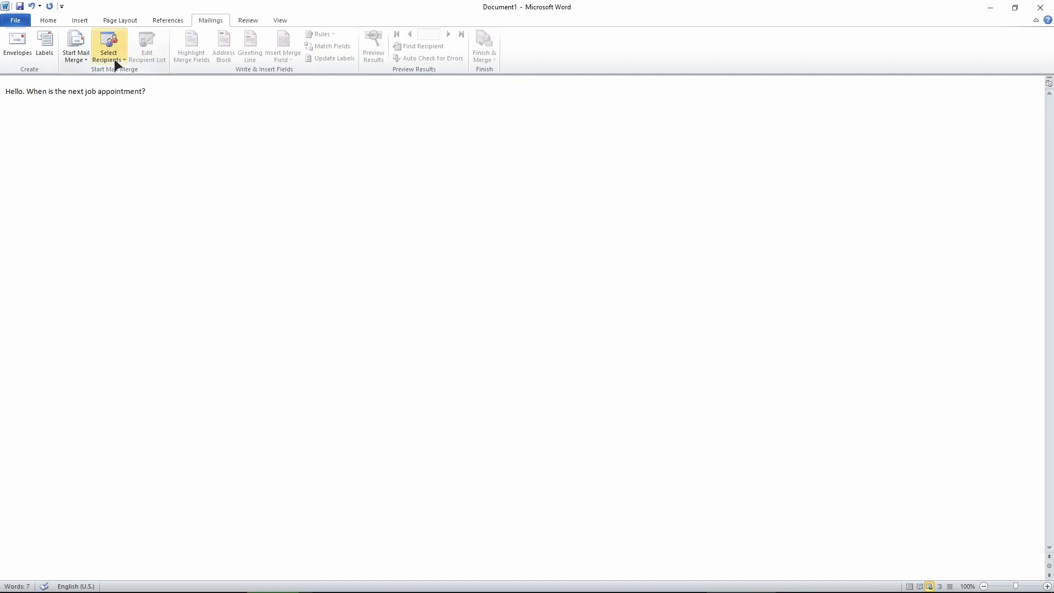
click(108, 49)
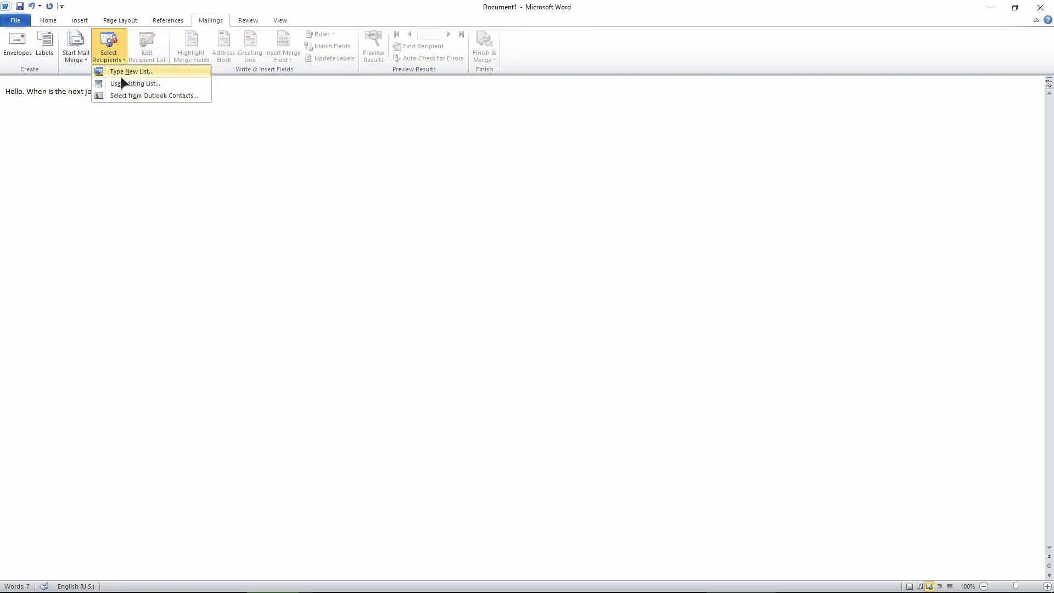
mouse_move(133, 82)
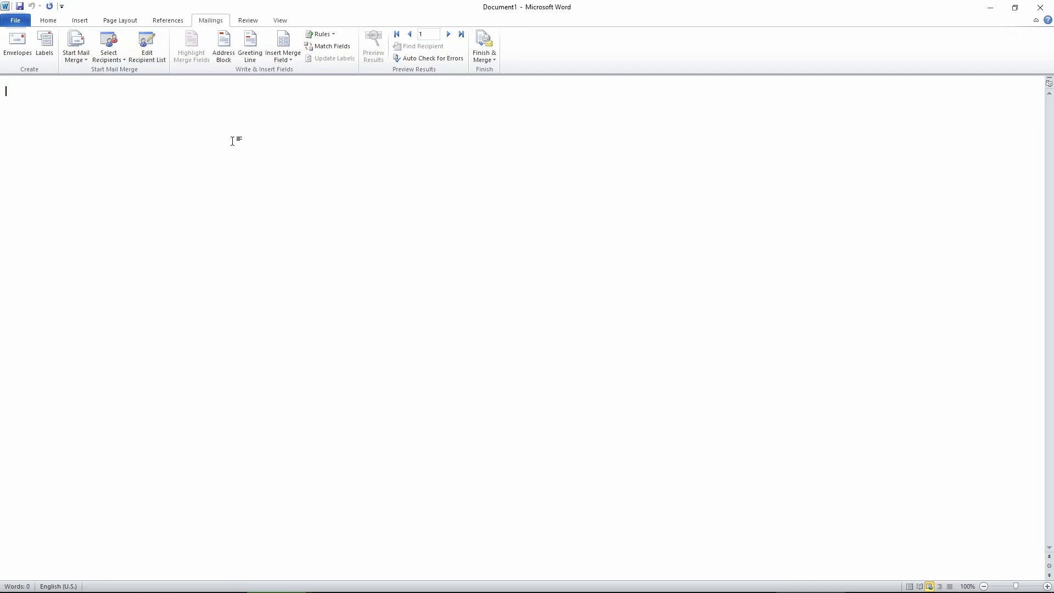
mouse_move(224, 130)
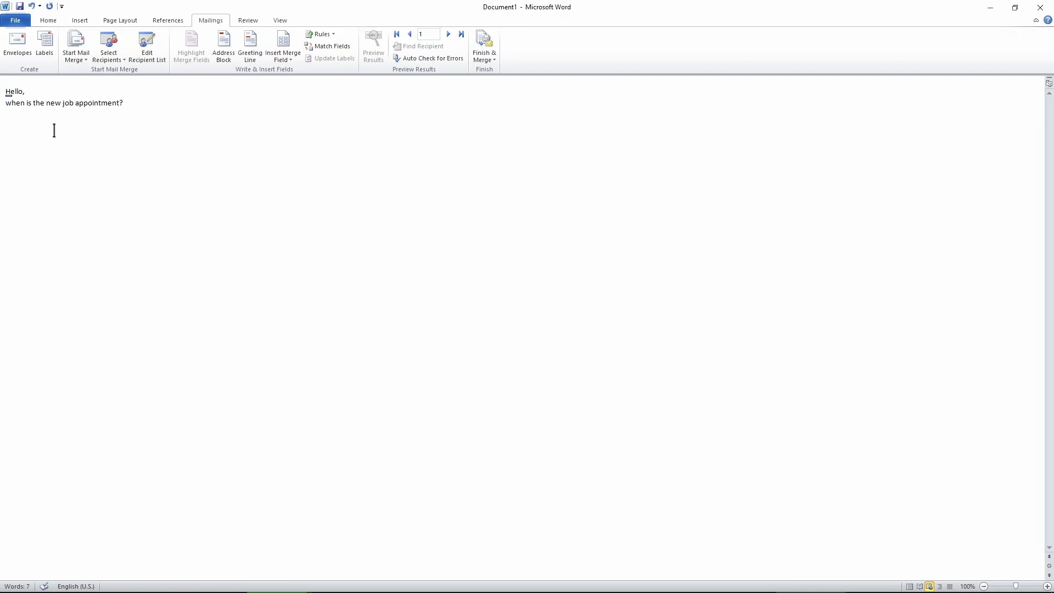
- Insert the First_Name merge field right after 'Hello' in the message
click(22, 91)
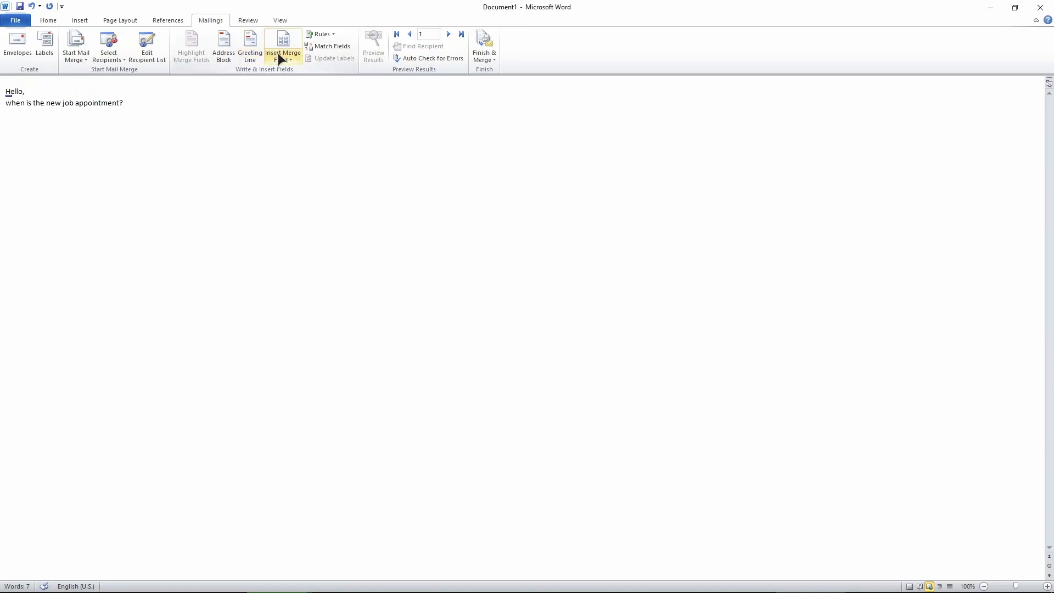
click(282, 48)
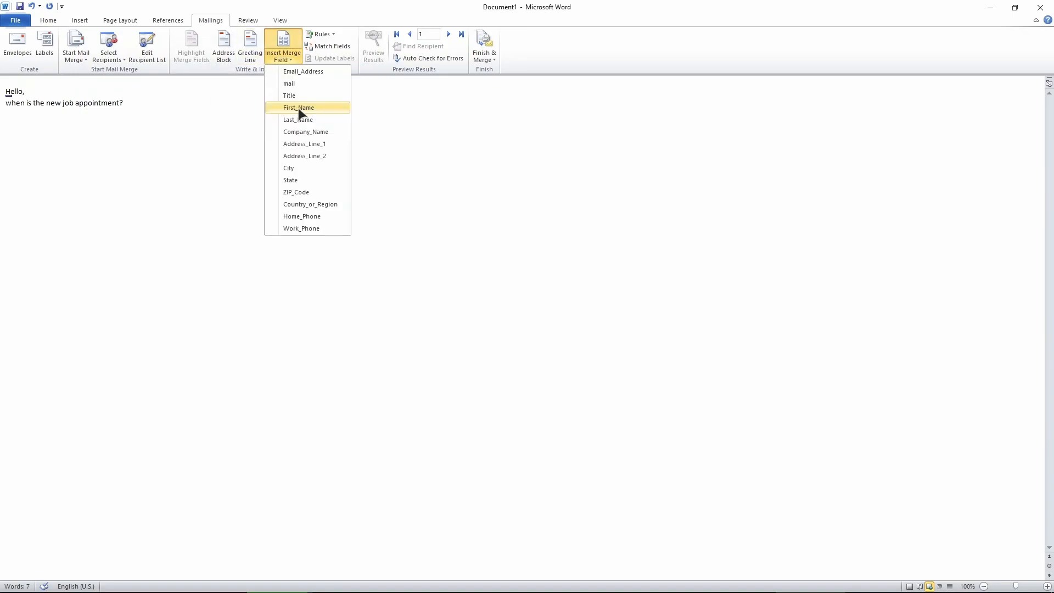
click(298, 108)
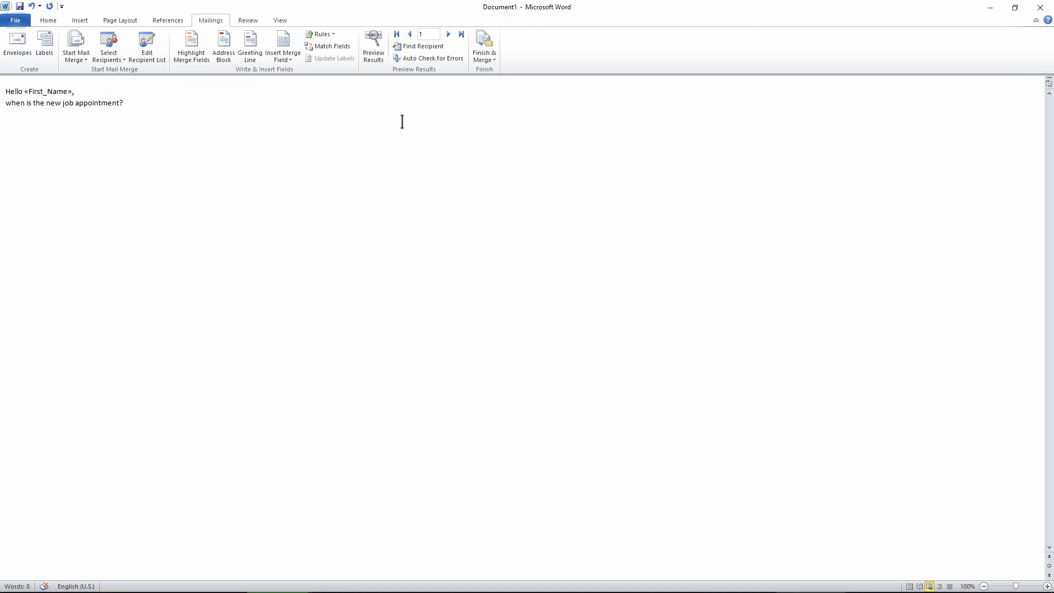
mouse_move(483, 45)
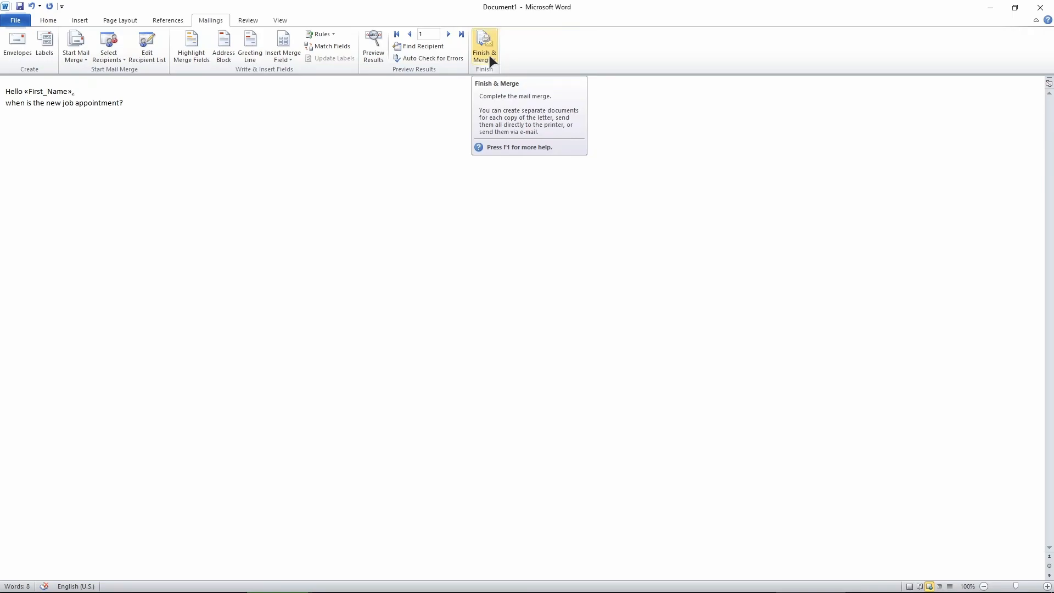
- Send the merge as e-mails to Email_Address with subject 'subject', HTML format, all records
click(483, 47)
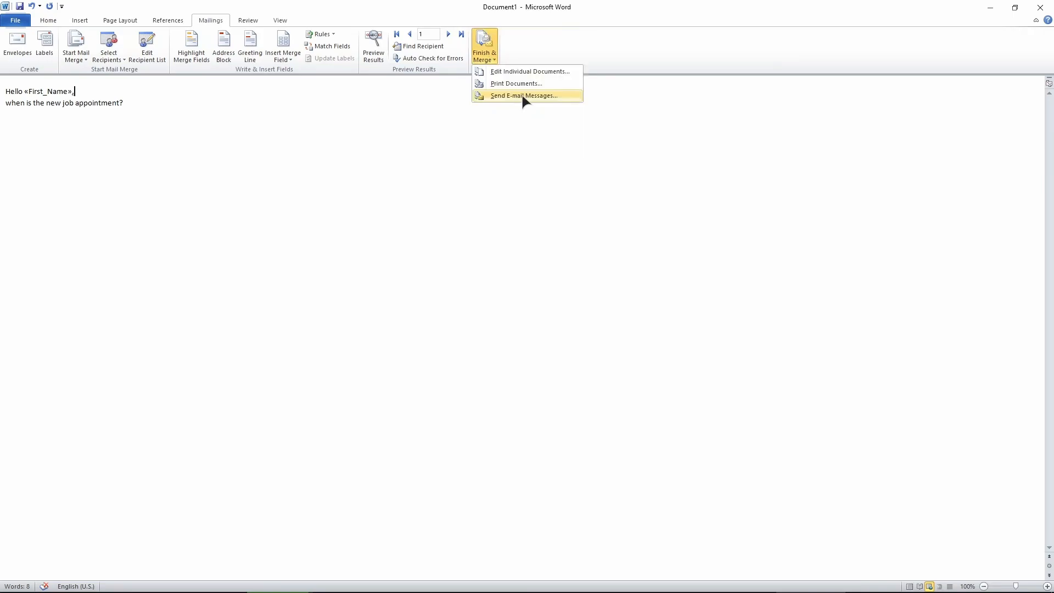
click(522, 94)
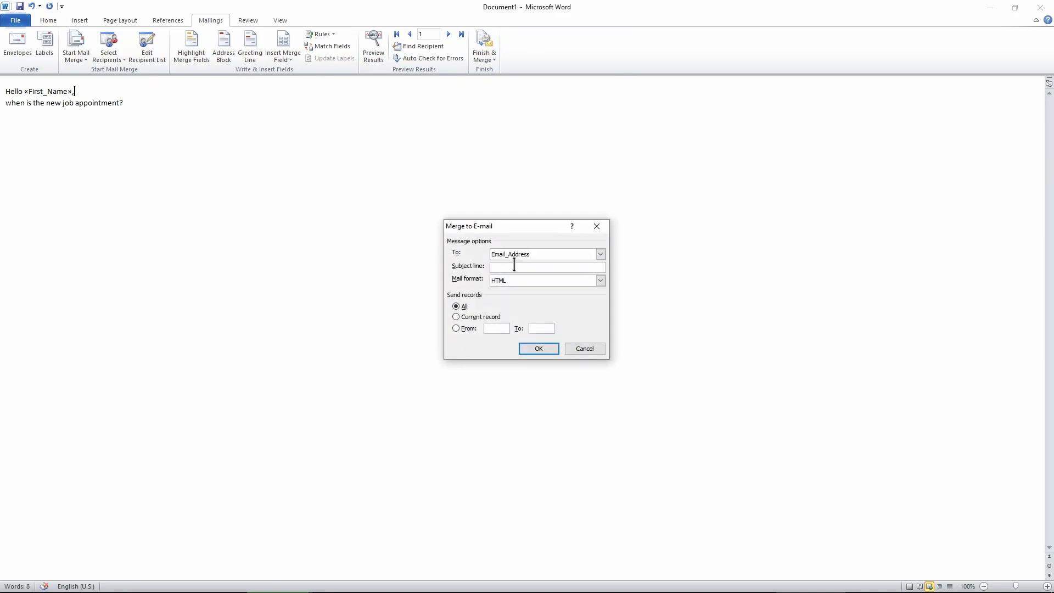
text(subject)
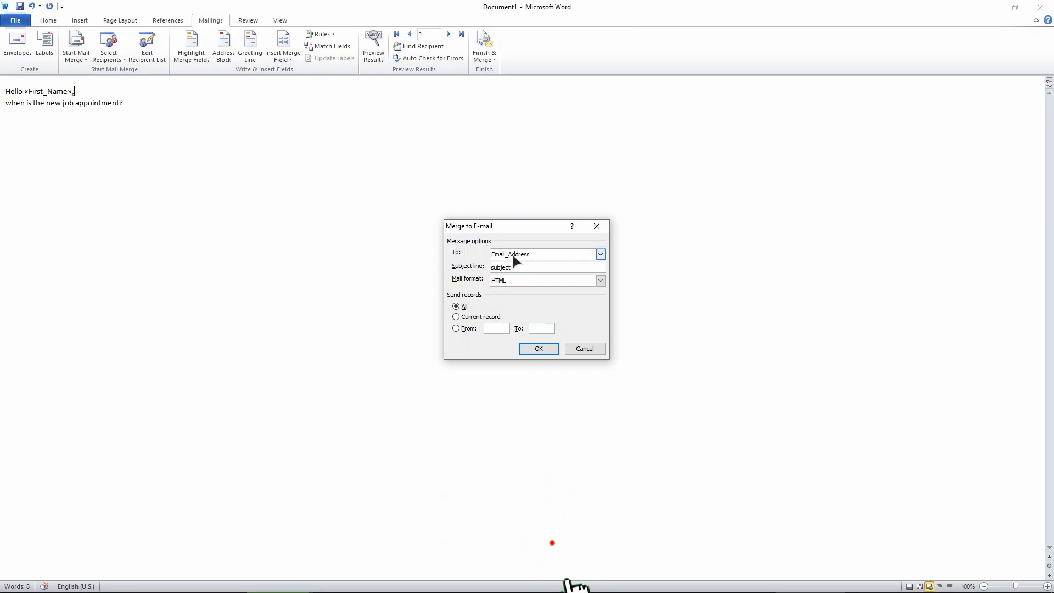
click(538, 347)
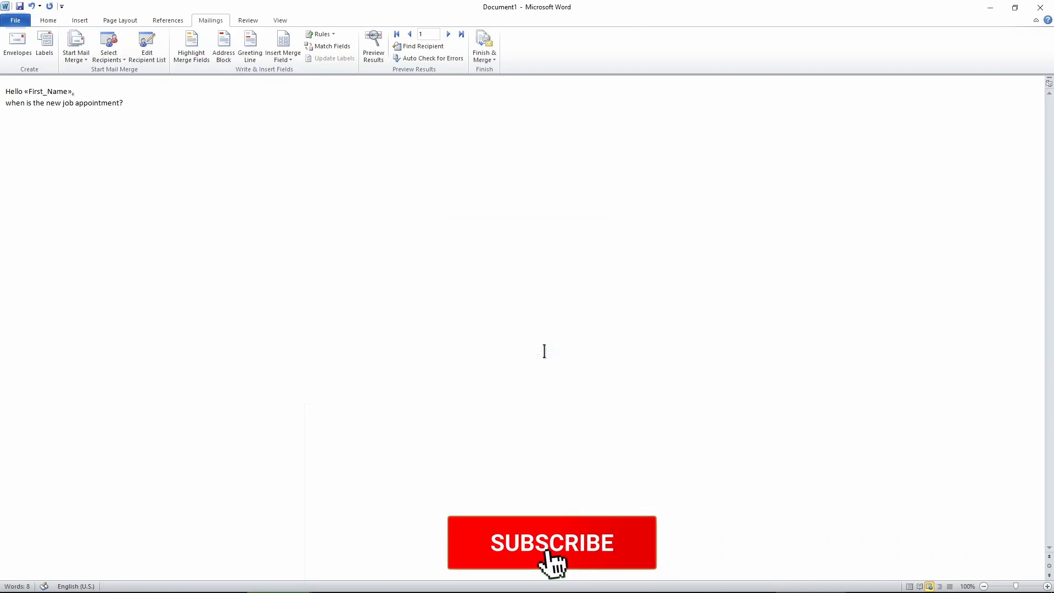
click(550, 542)
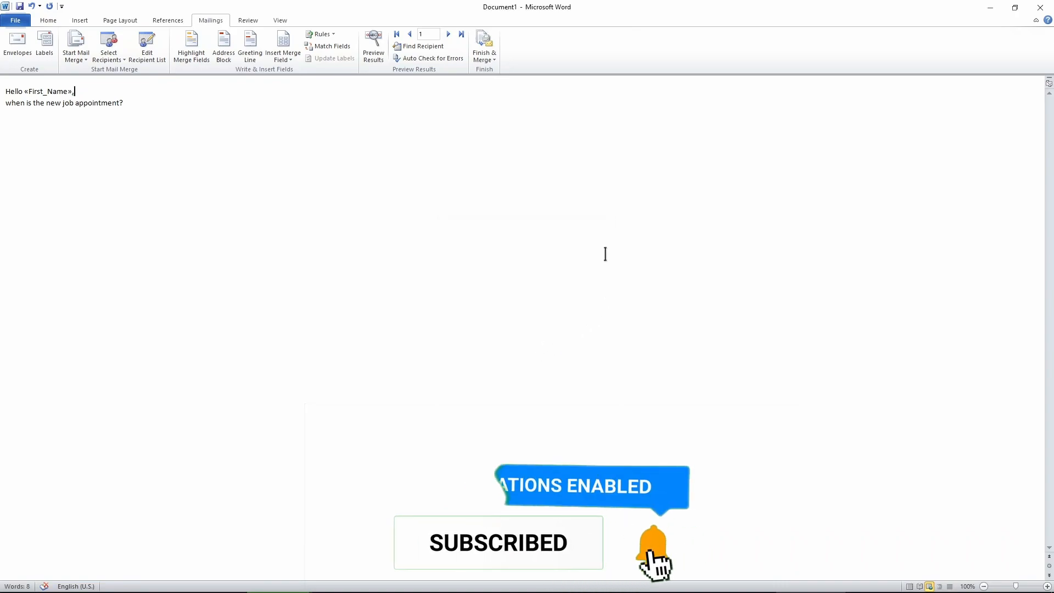